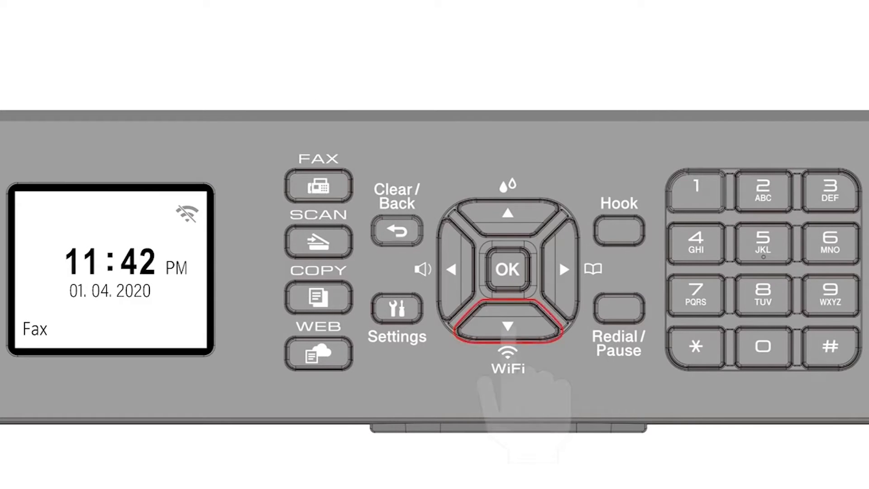
- On the printer panel, choose Find Wi-Fi Network and enable WLAN to list access points
left_click(506, 330)
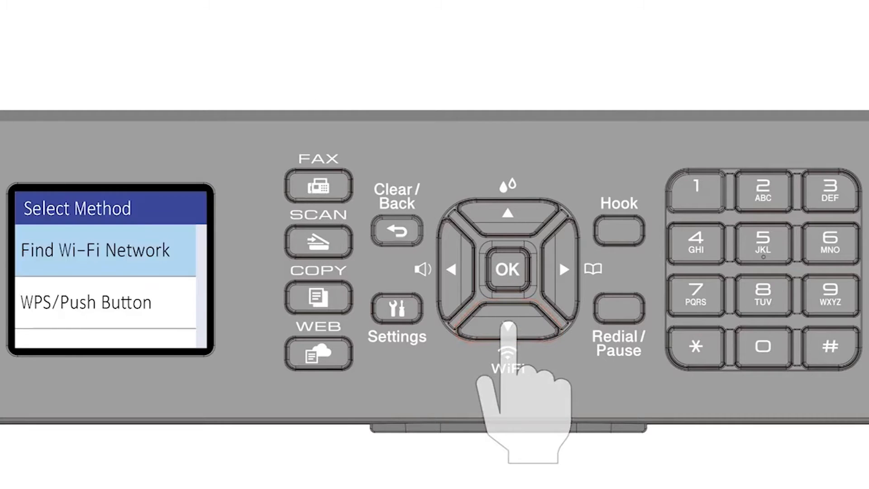
left_click(508, 270)
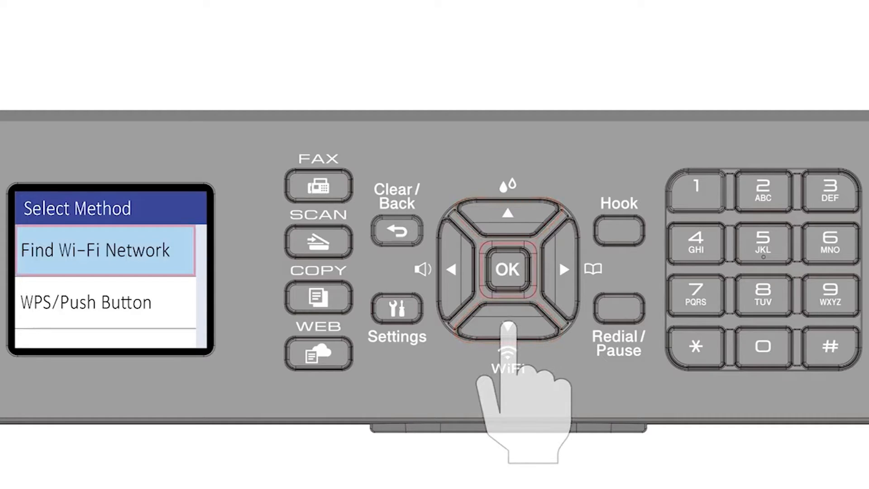
left_click(509, 269)
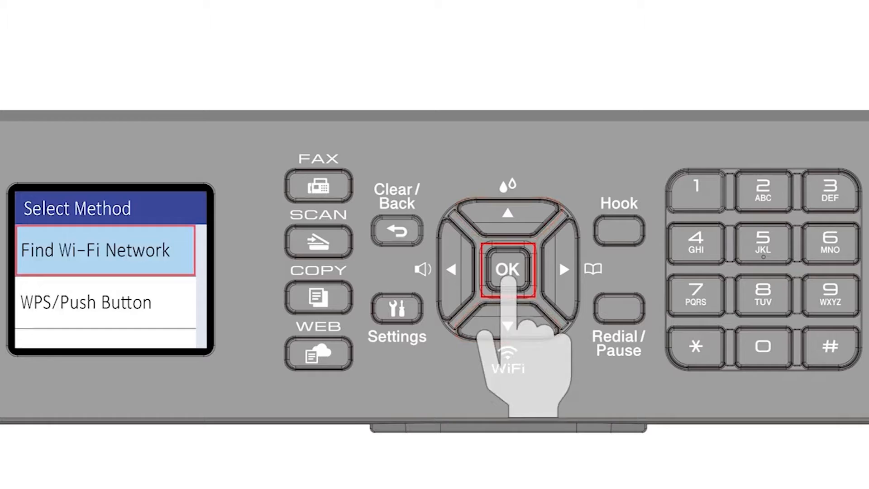
left_click(507, 269)
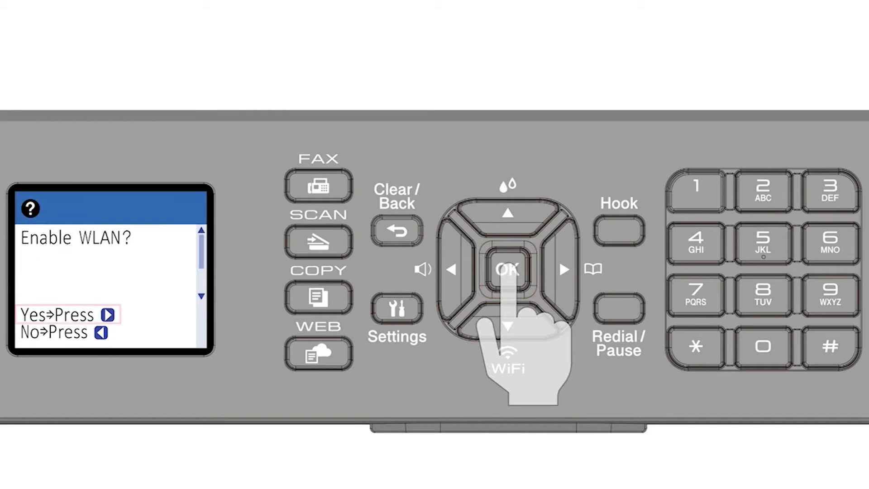
left_click(564, 270)
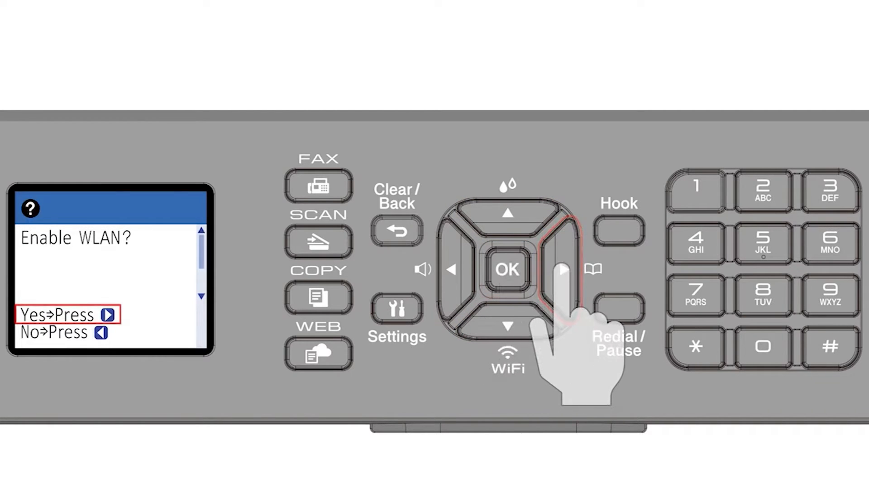
left_click(564, 270)
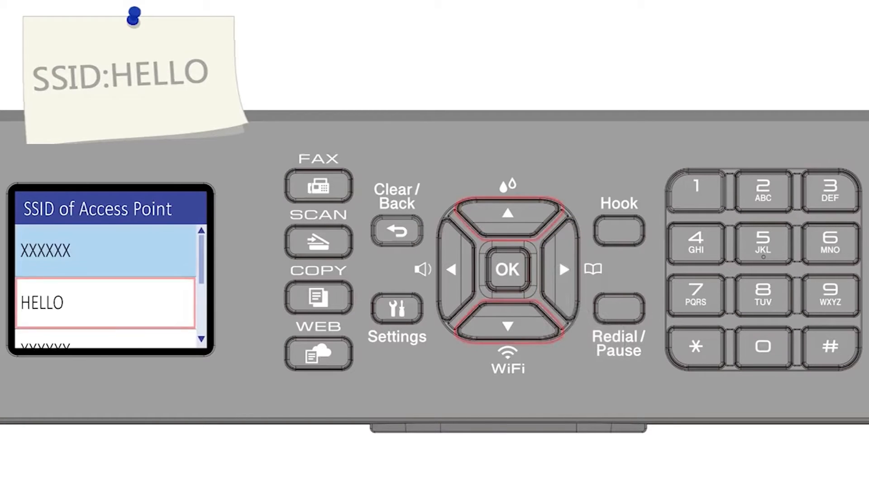
- Select the HELLO network and enter the key ABC123 on the printer
left_click(506, 270)
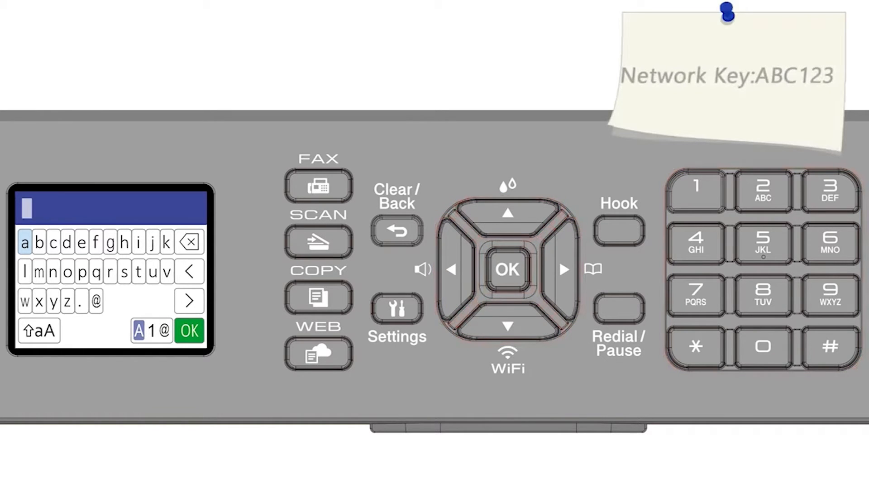
left_click(508, 324)
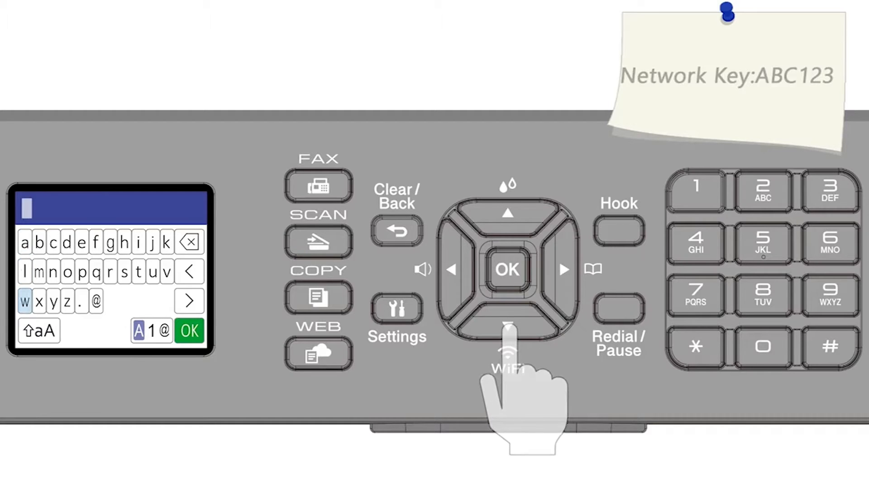
left_click(506, 270)
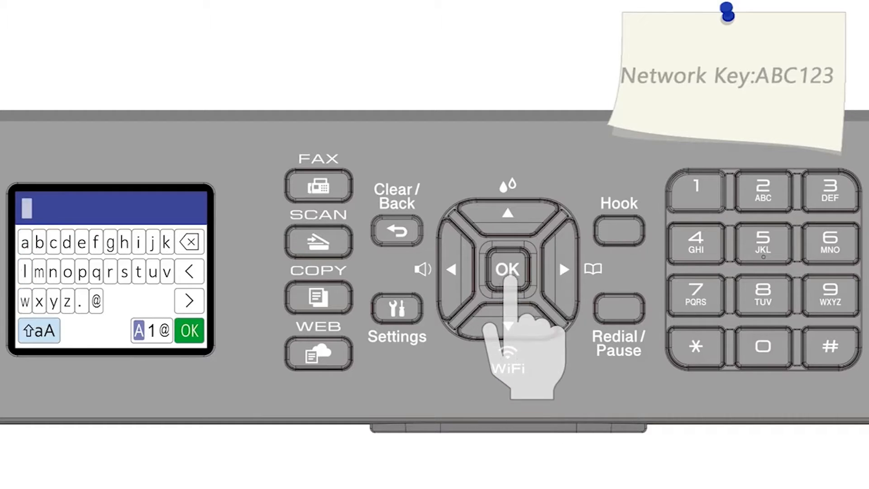
left_click(35, 331)
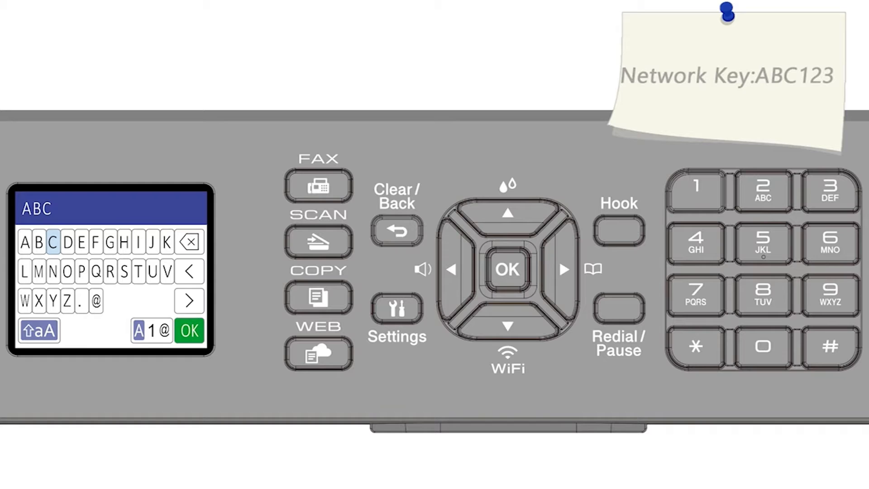
left_click(151, 331)
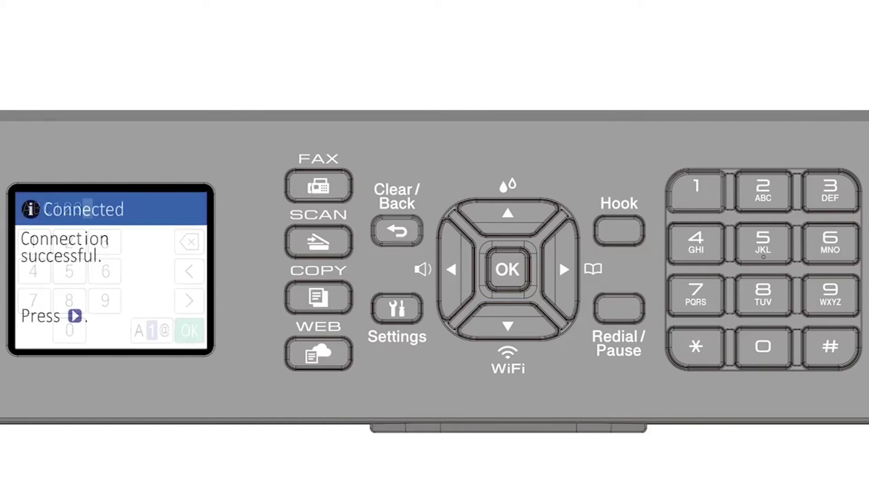
- Dismiss the printer's Connection successful message
left_click(565, 269)
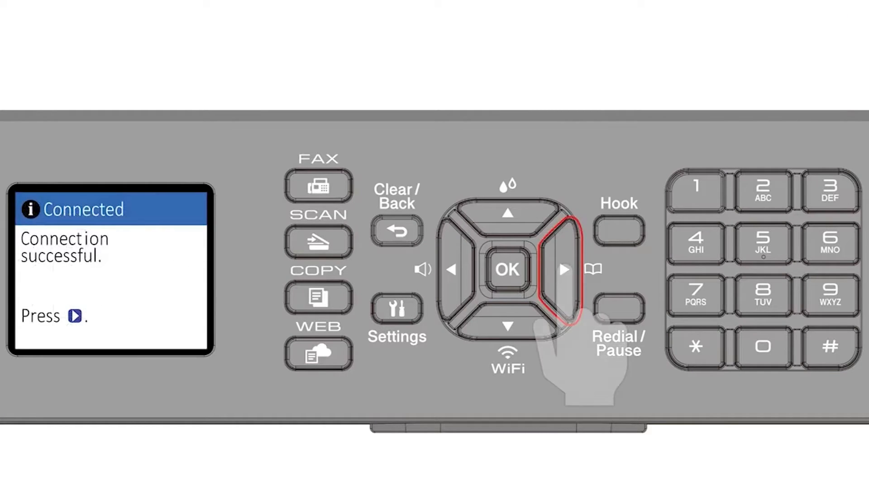
left_click(564, 270)
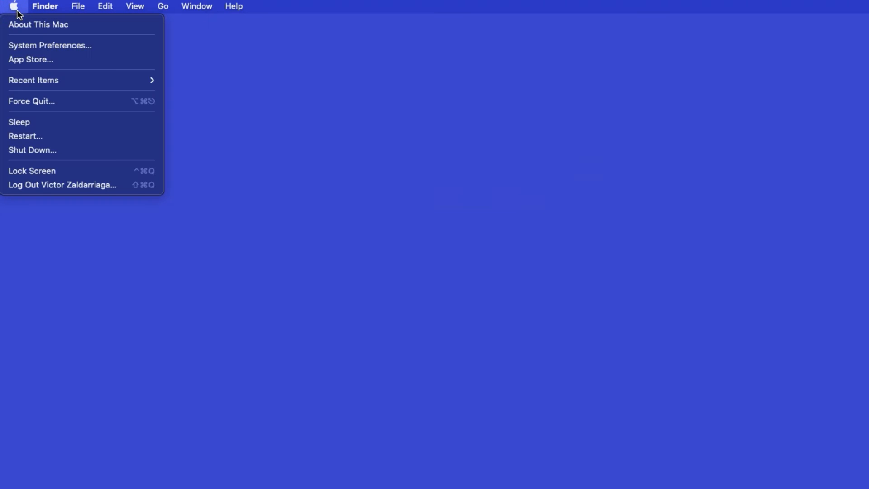
mouse_move(50, 58)
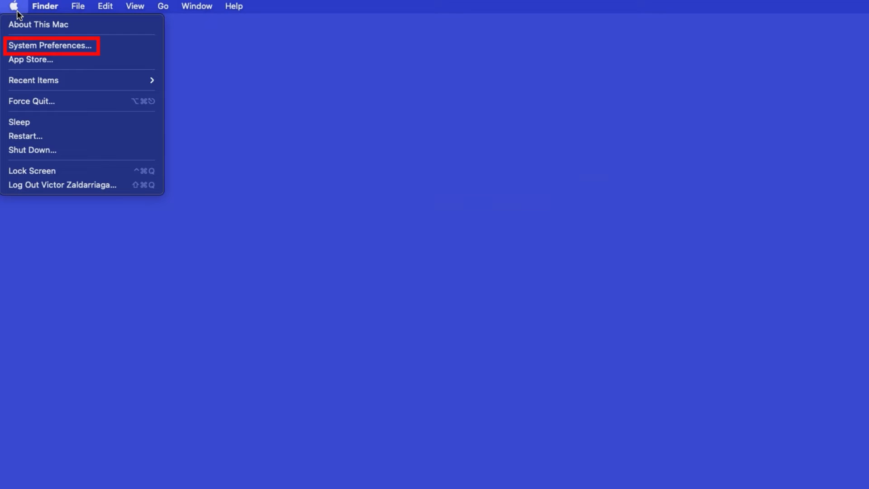
- Open System Preferences to the Printers & Scanners pane
left_click(51, 45)
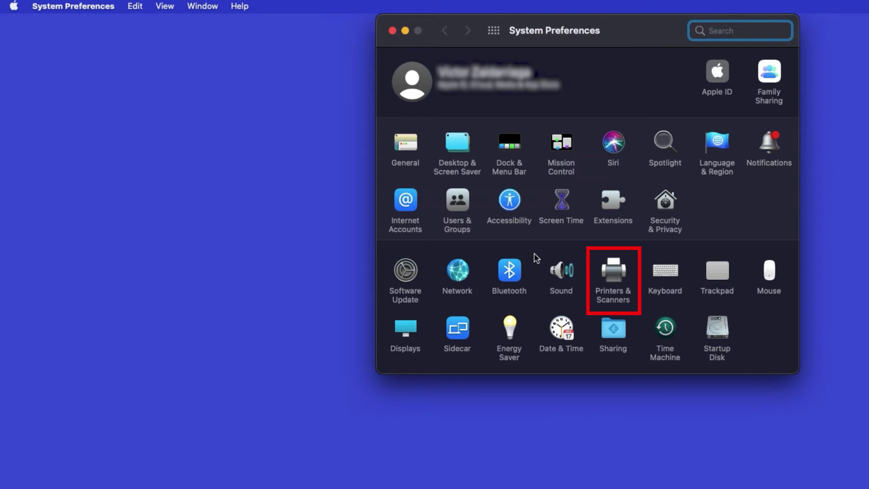
left_click(613, 272)
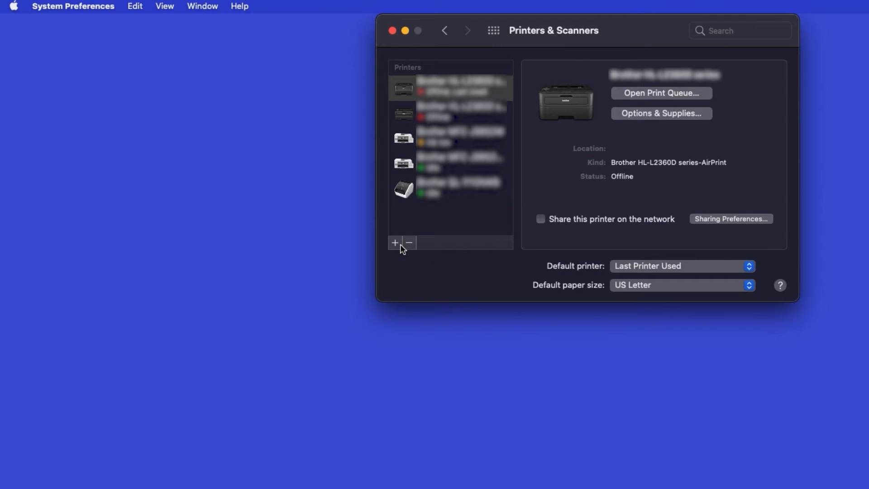
- Add the Brother MFC-J4345DWXL series printer to the printer list
left_click(395, 243)
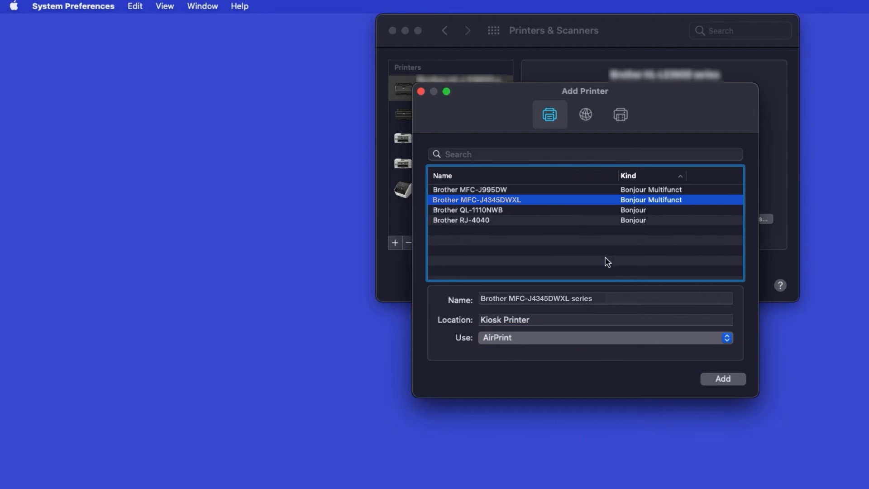
left_click(722, 379)
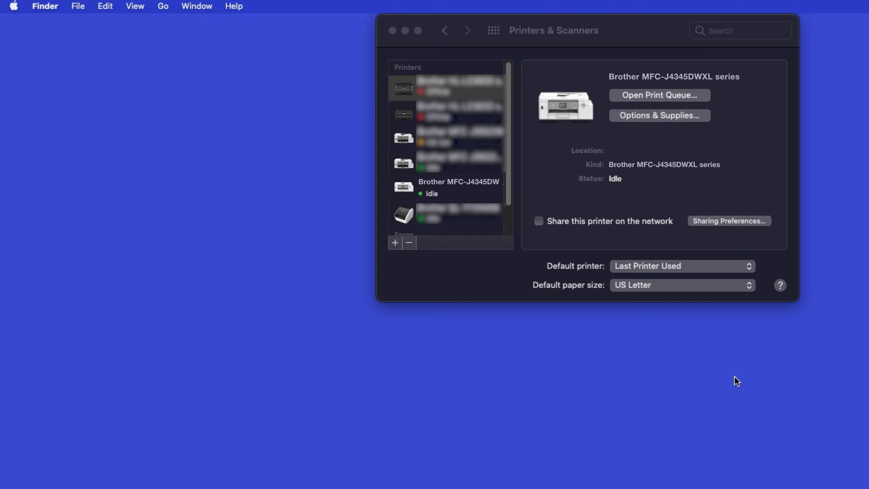
mouse_move(735, 380)
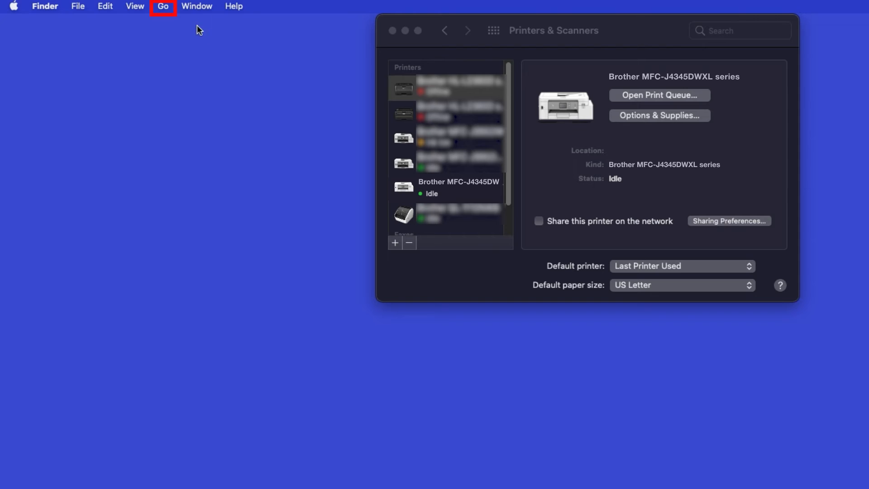
- Launch the App Store from Finder's Applications folder
left_click(165, 6)
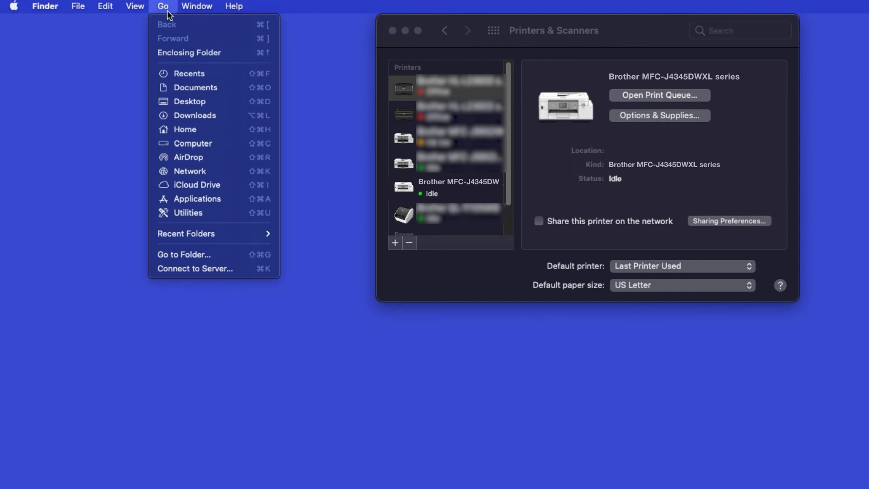
mouse_move(223, 198)
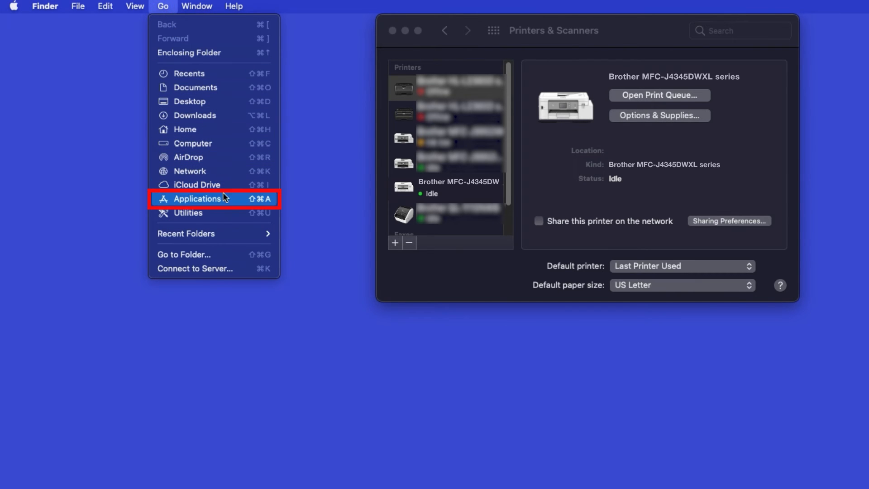
left_click(197, 199)
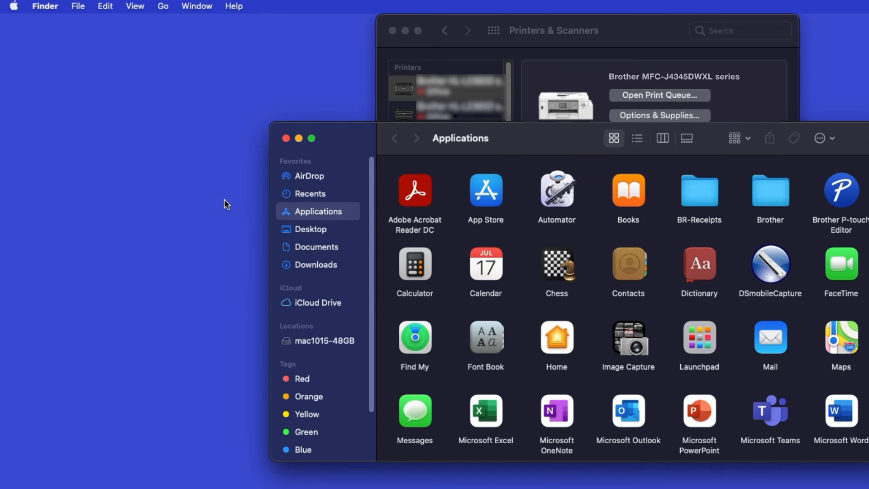
left_click(486, 191)
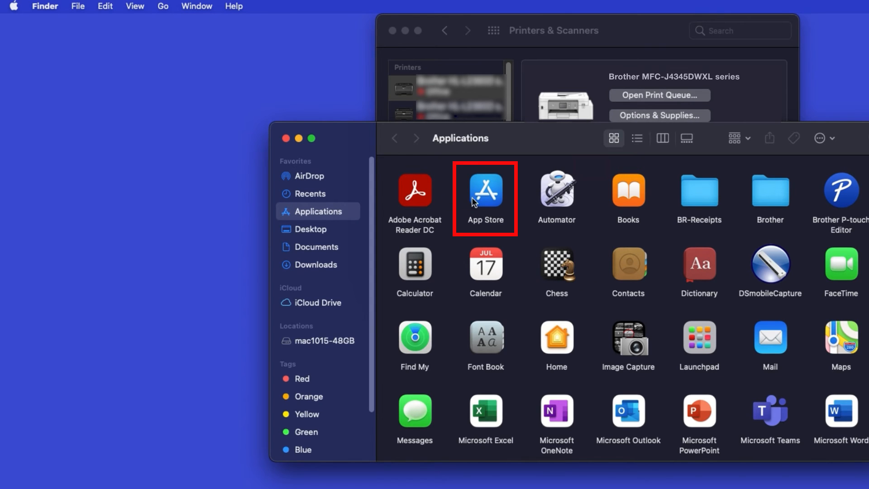
double_click(485, 191)
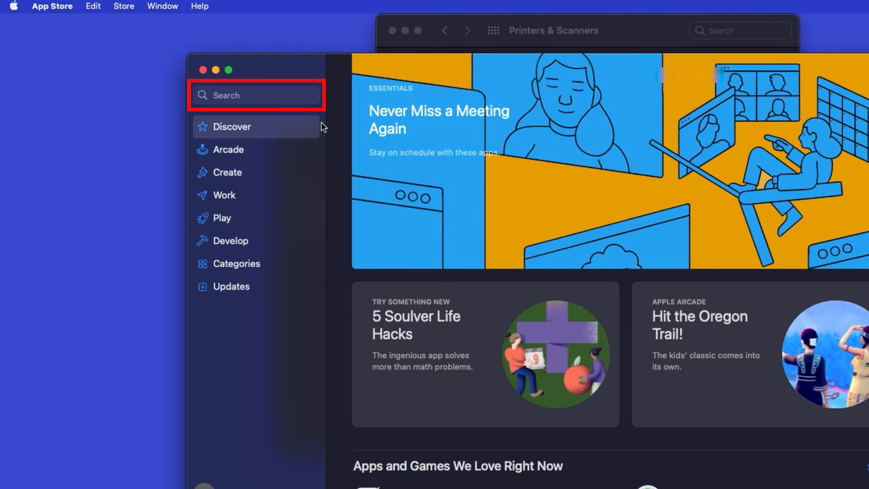
- Search for 'brother iprint&scan', install Brother iPrint&Scan and launch it
type("brother iprint&scan")
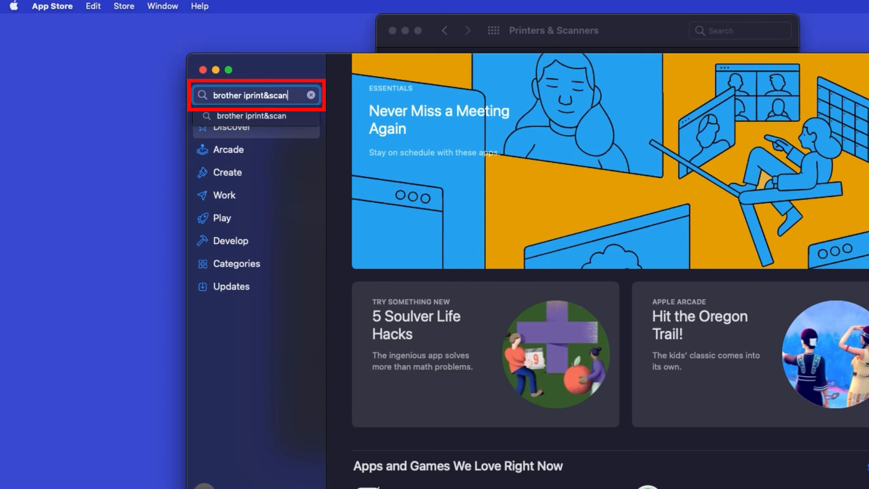
key("Return")
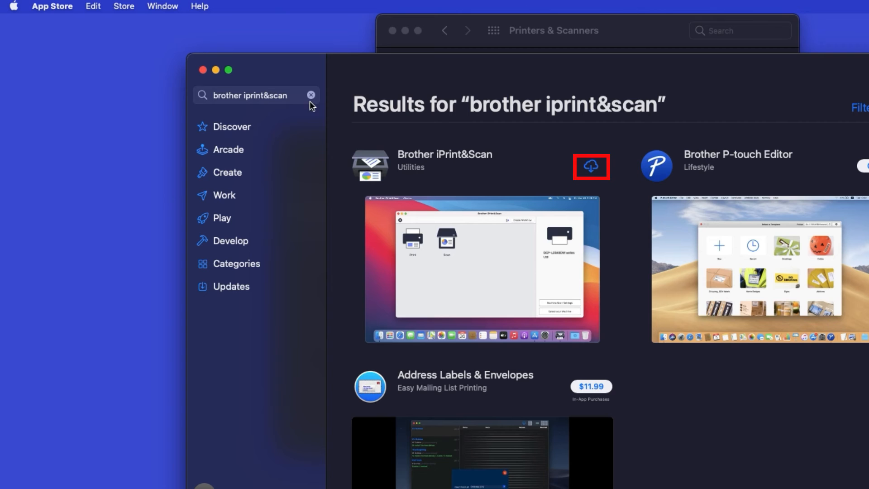
left_click(591, 166)
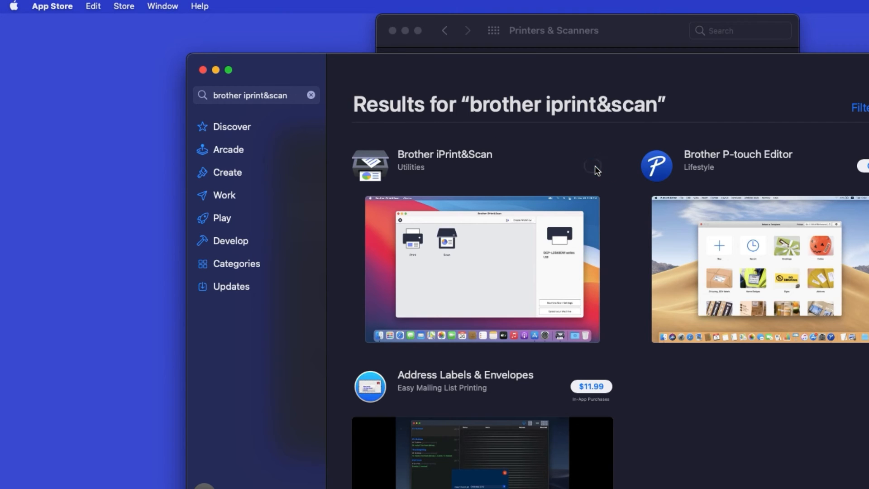
left_click(591, 165)
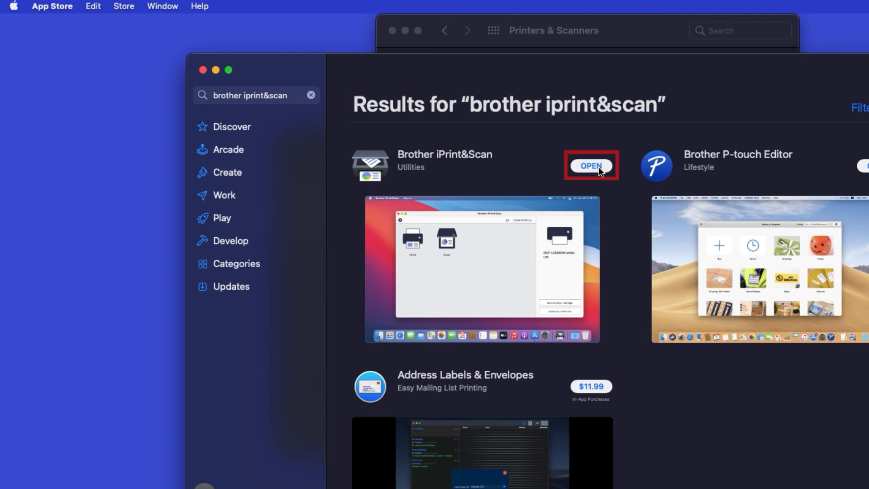
left_click(591, 165)
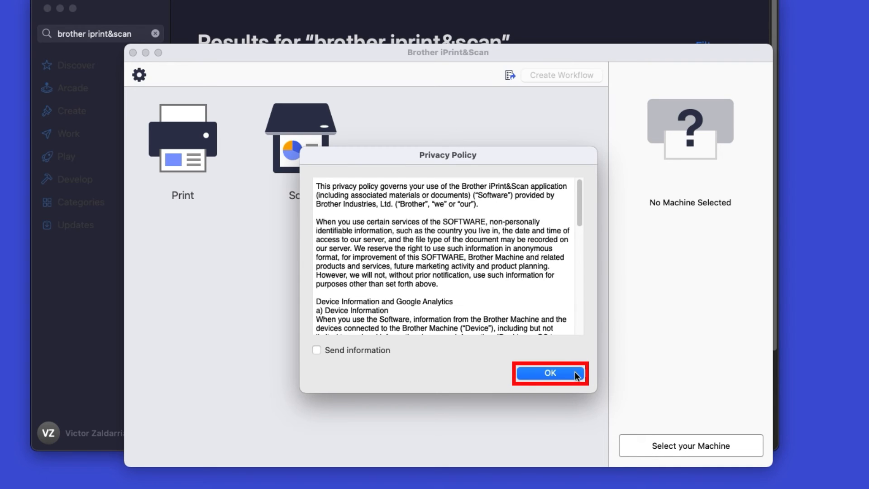
- Accept the privacy policy and select the networked MFC-J4345DWXL series printer
left_click(550, 373)
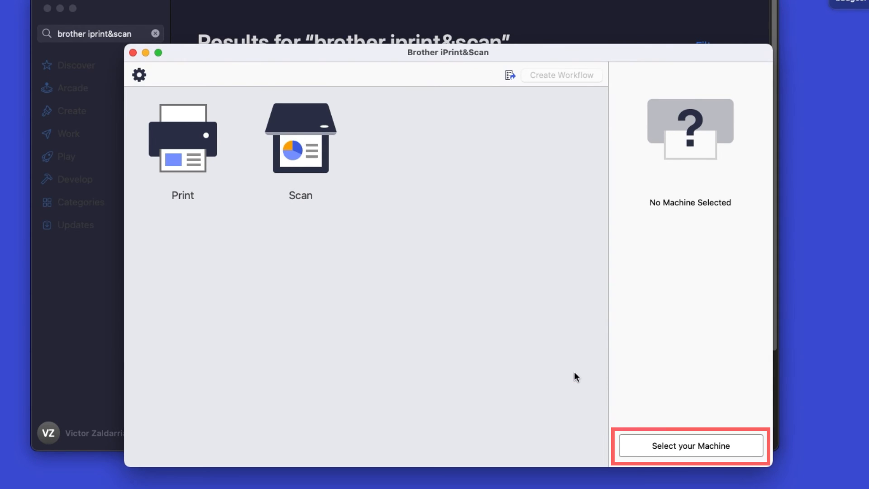
left_click(689, 445)
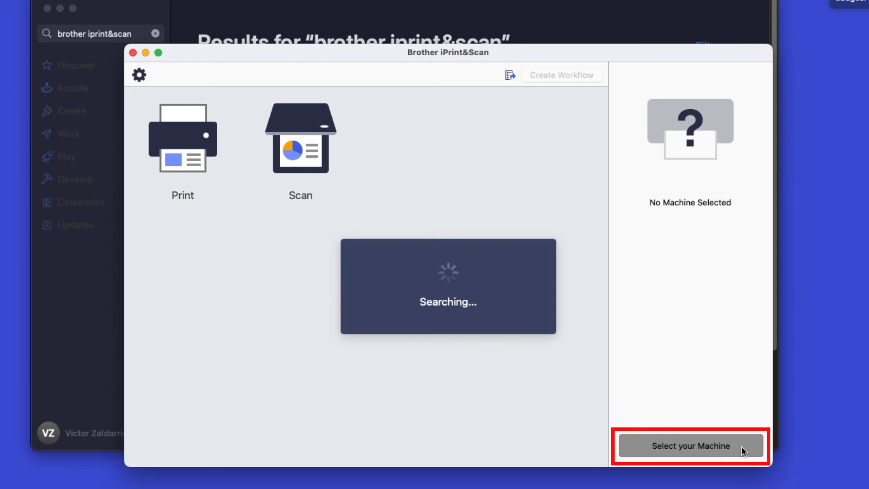
left_click(691, 446)
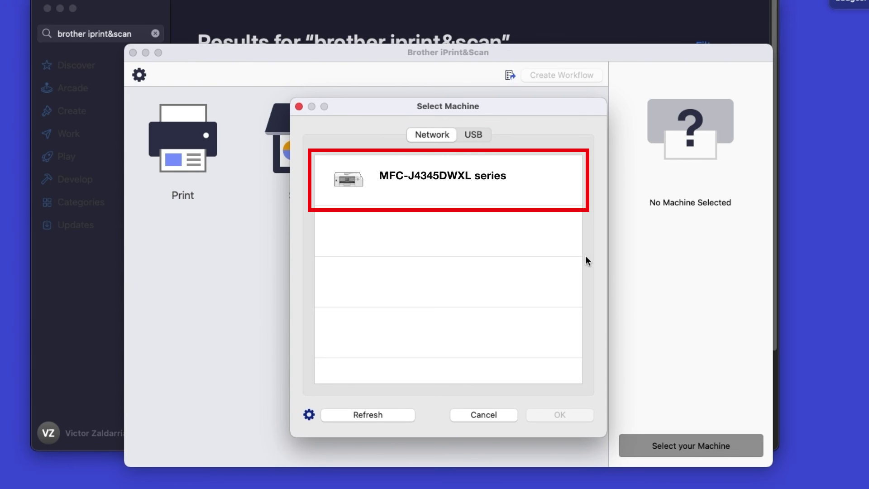
left_click(448, 181)
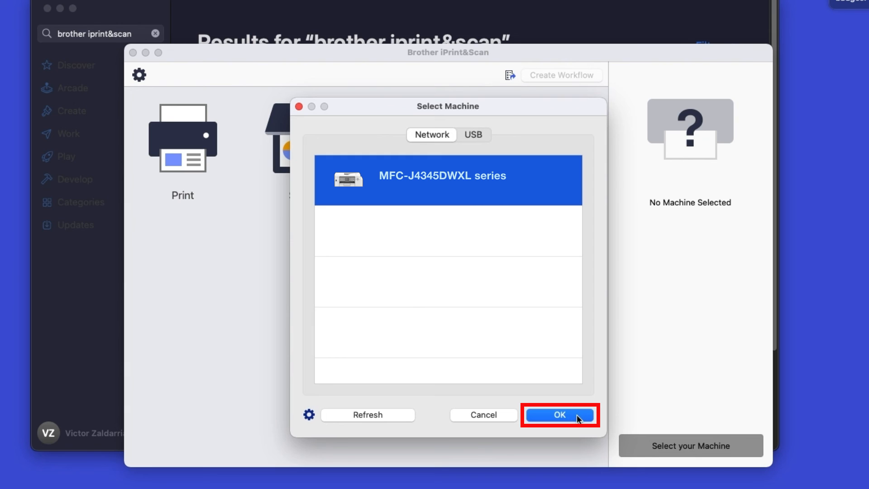
left_click(560, 415)
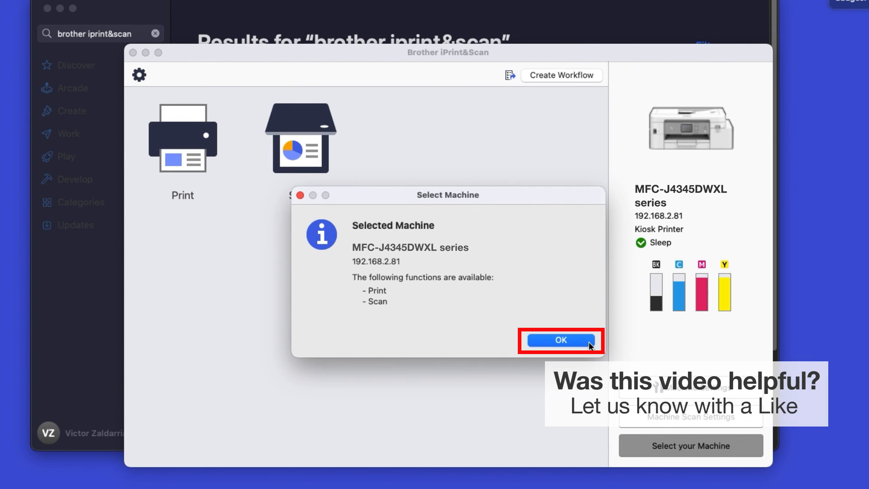
left_click(560, 340)
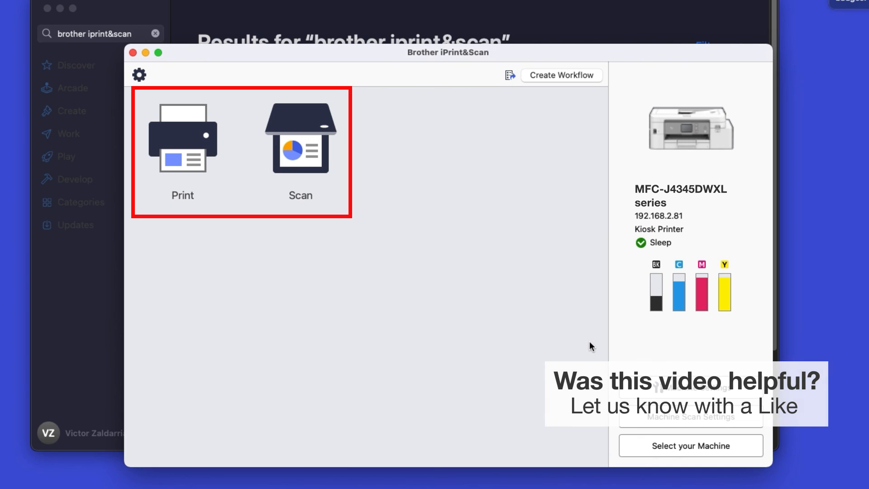